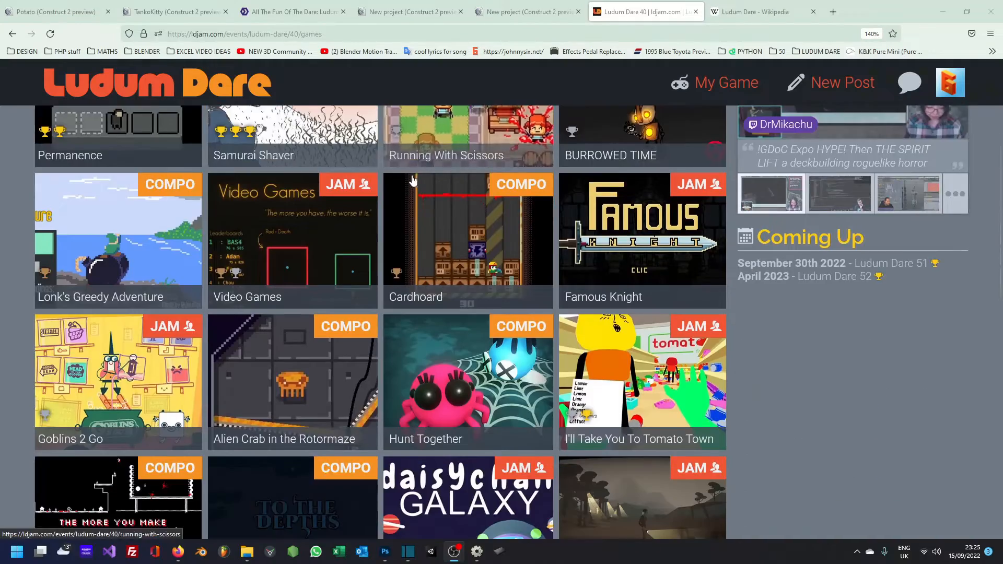
- Browse the Ludum Dare 40 games grid and open the Snake Force game page
scroll(down, 3)
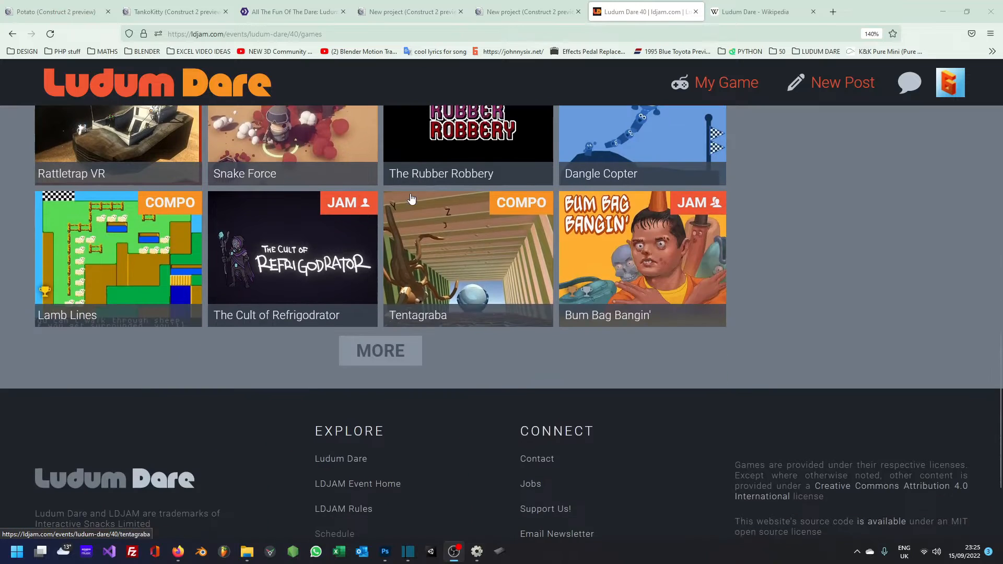
scroll(up, 3)
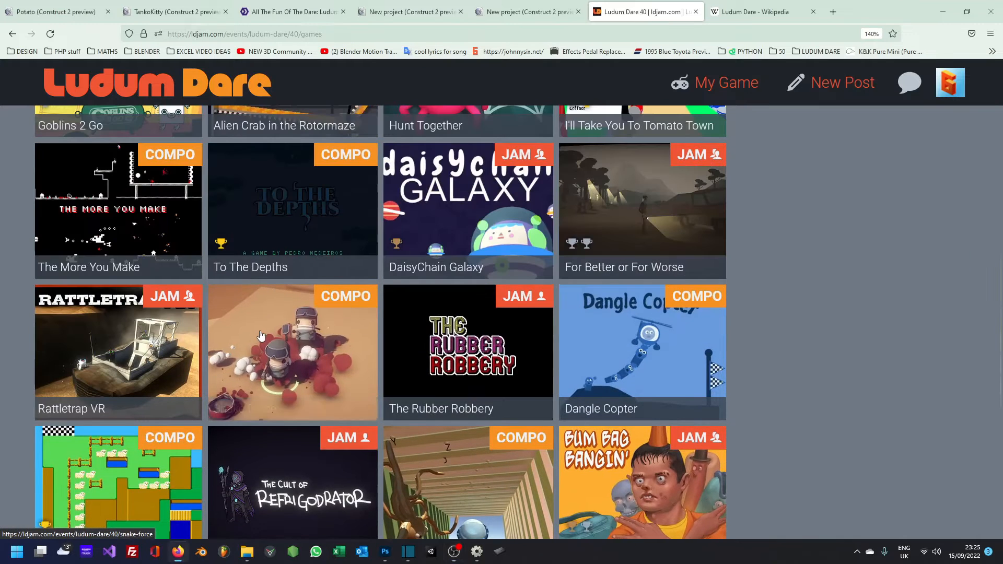
click(293, 352)
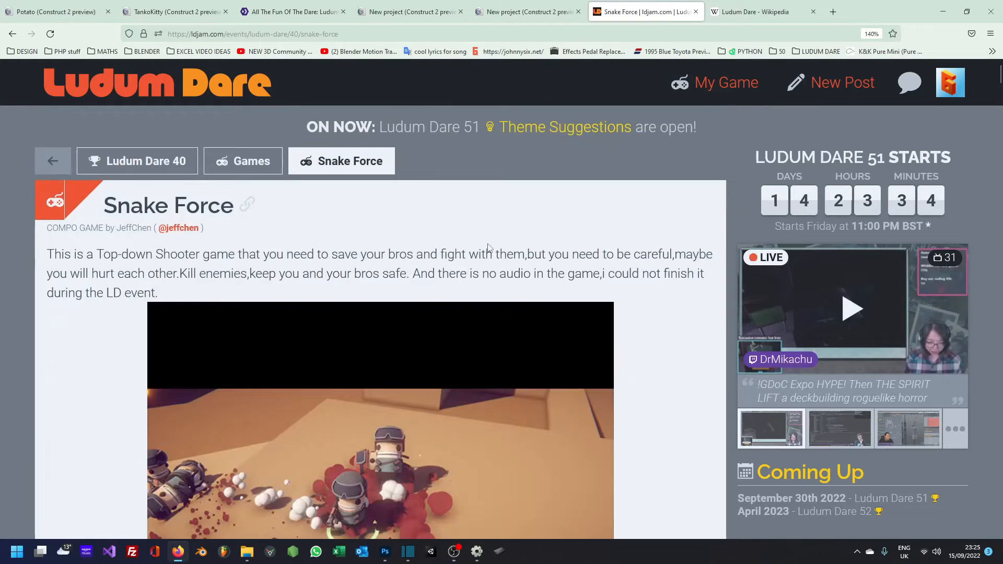
click(757, 12)
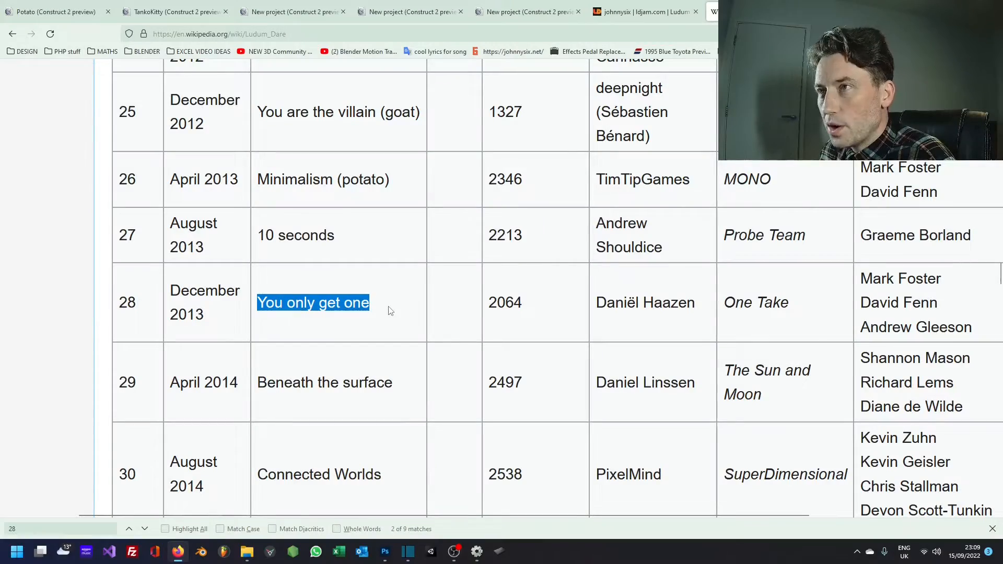
click(644, 12)
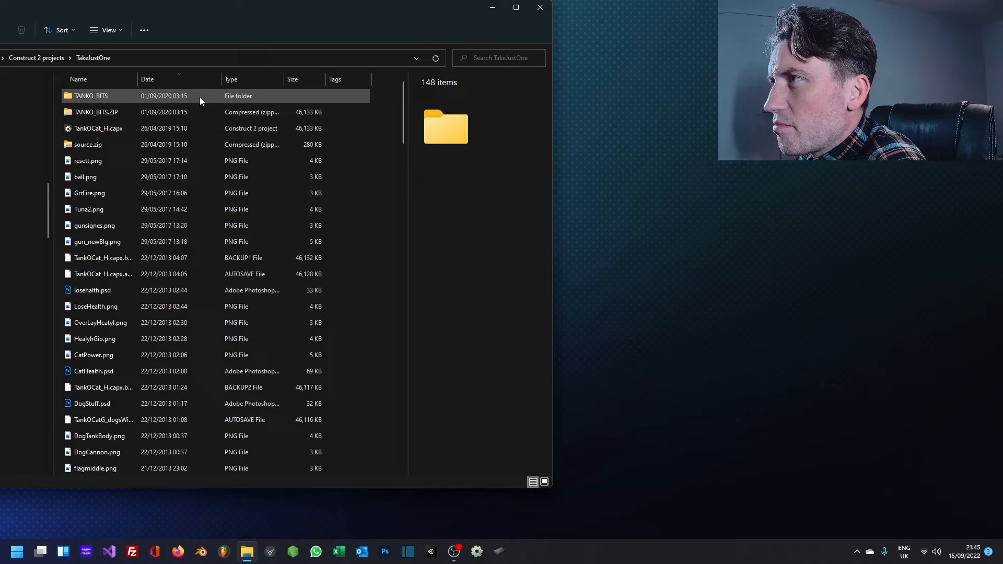
- Sort the TakeJustOne folder by name so OneLife.capx is visible
click(148, 79)
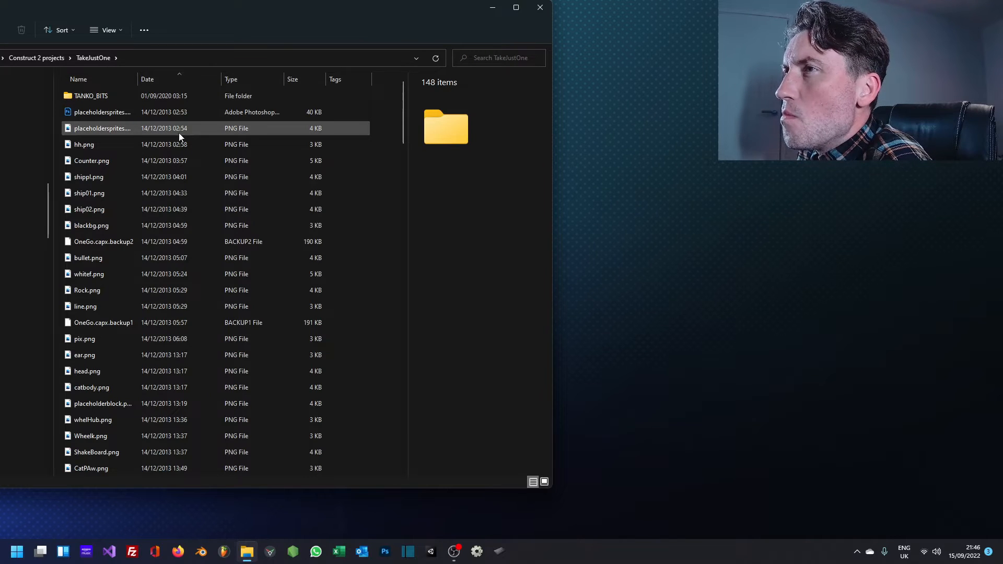
mouse_move(179, 79)
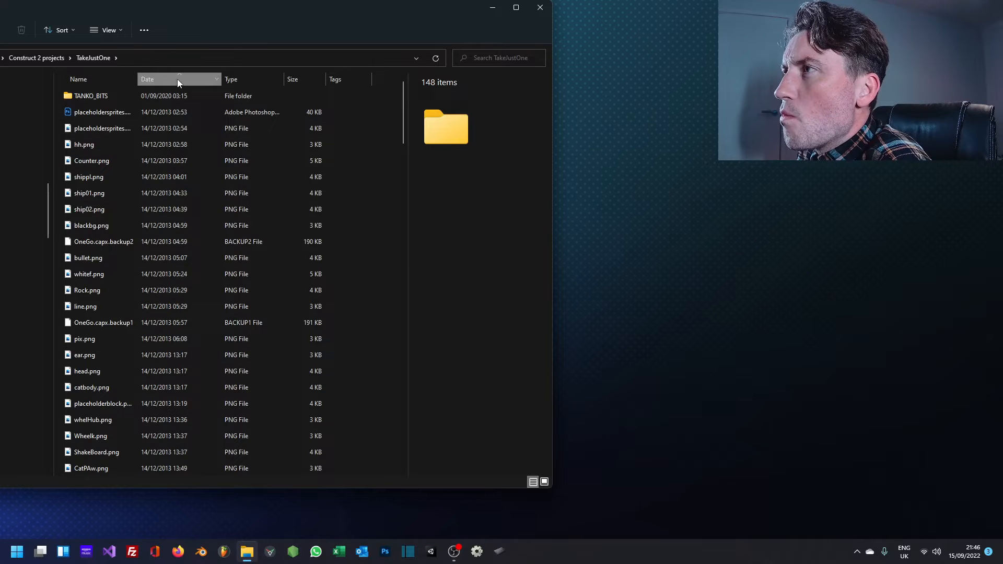
click(78, 79)
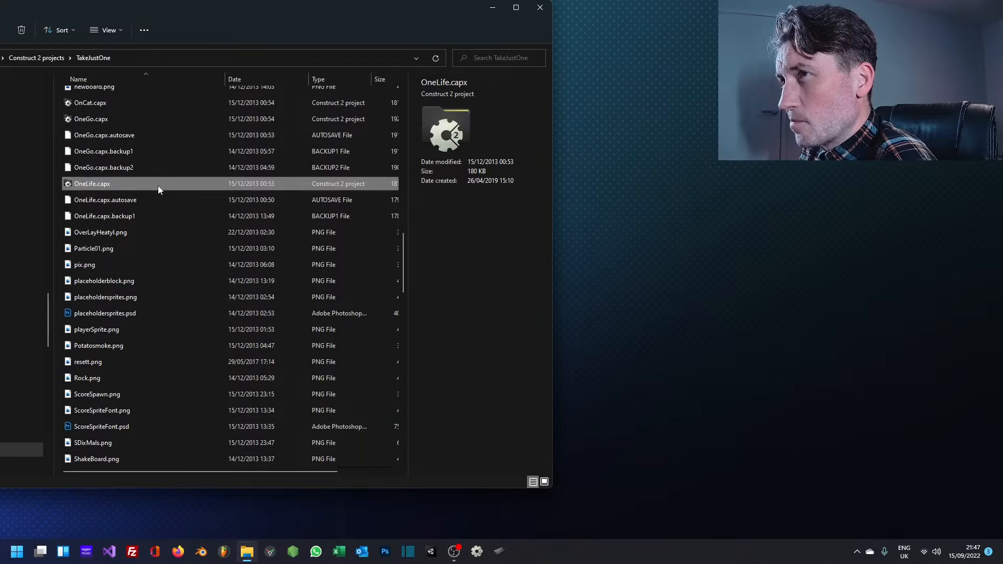
- Open OneLife.capx in Construct 2 and run its Layout 1 preview
double_click(92, 184)
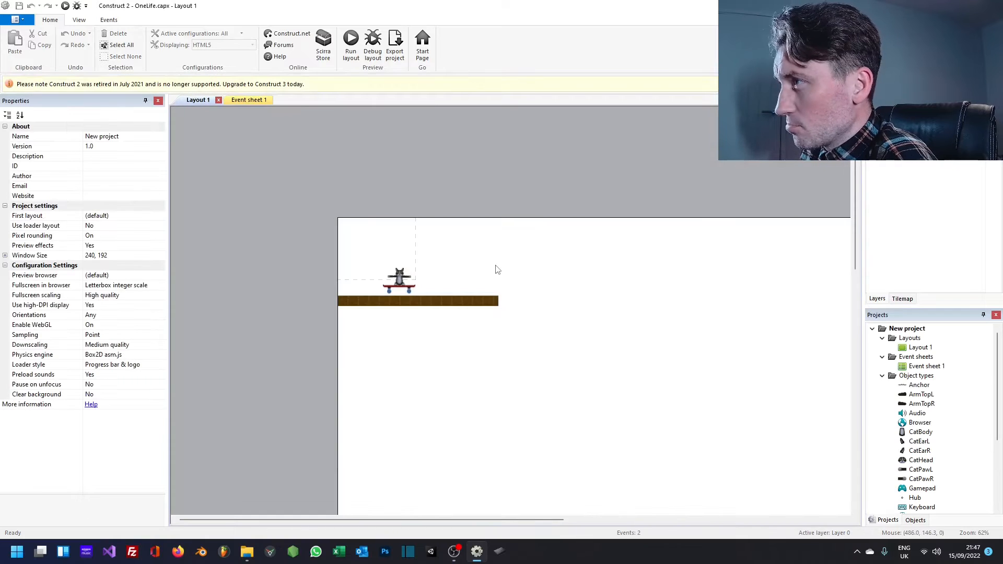
mouse_move(368, 234)
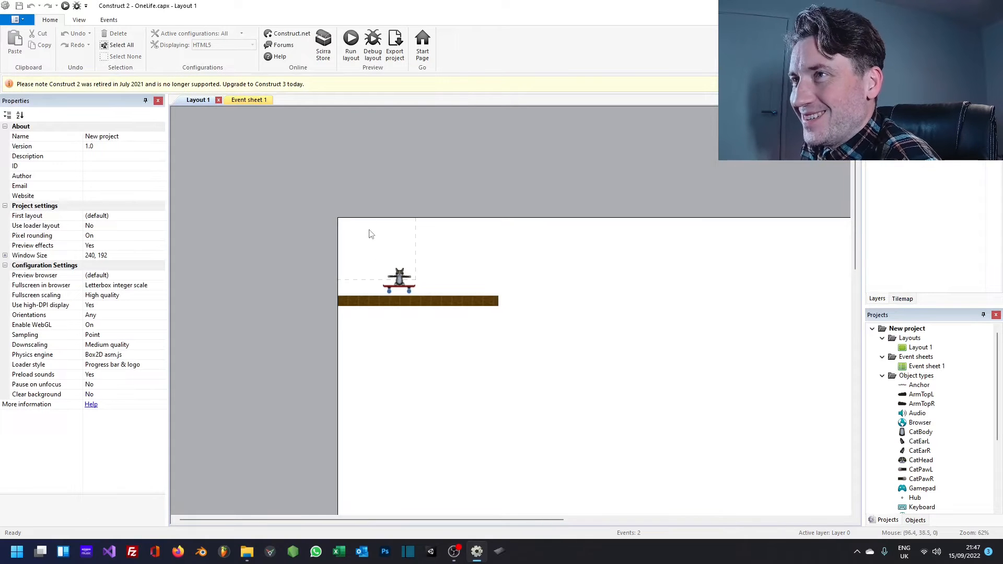
mouse_move(409, 368)
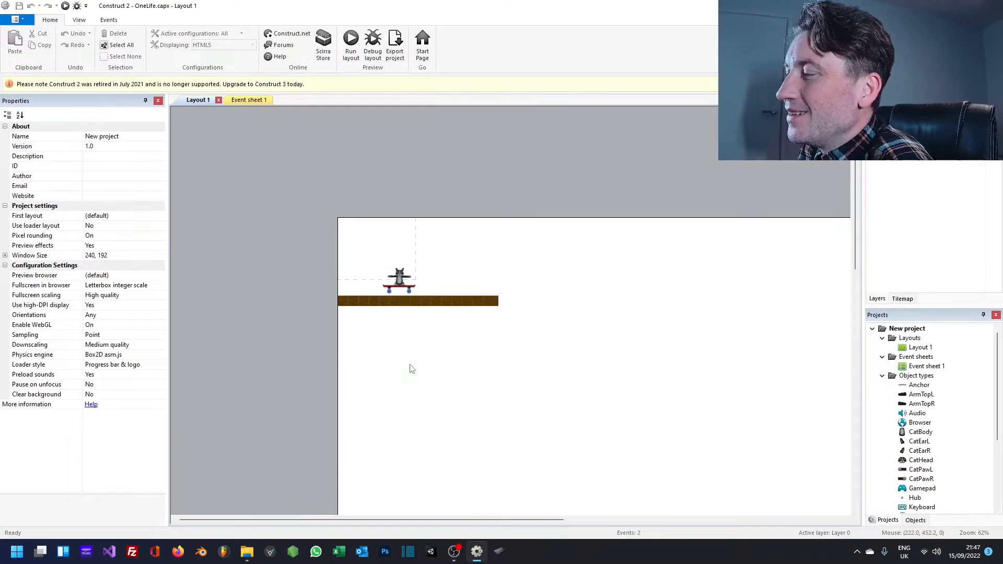
click(350, 45)
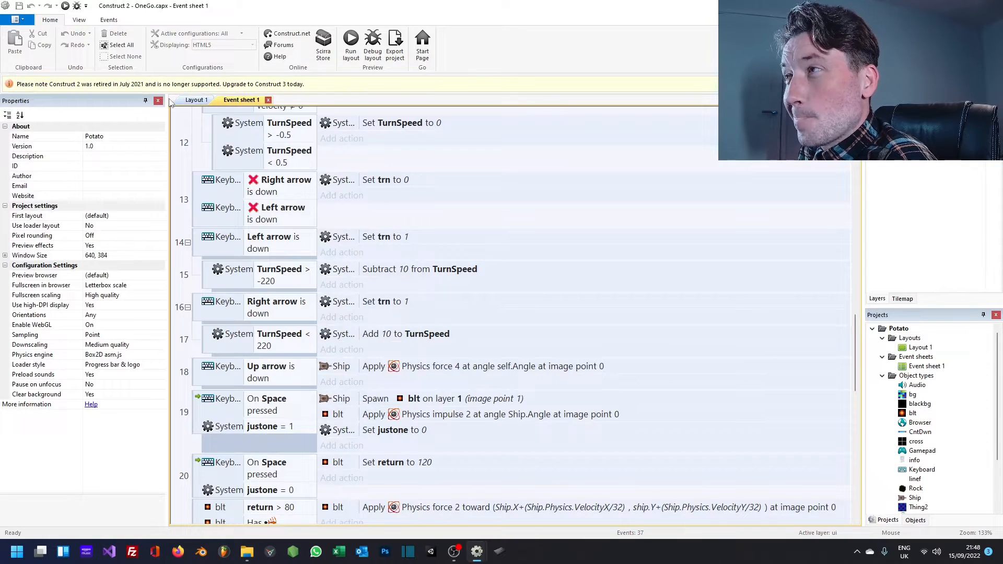
- Review the OneGo asteroid layout and its ship-control event sheet, then preview it in the browser
click(196, 100)
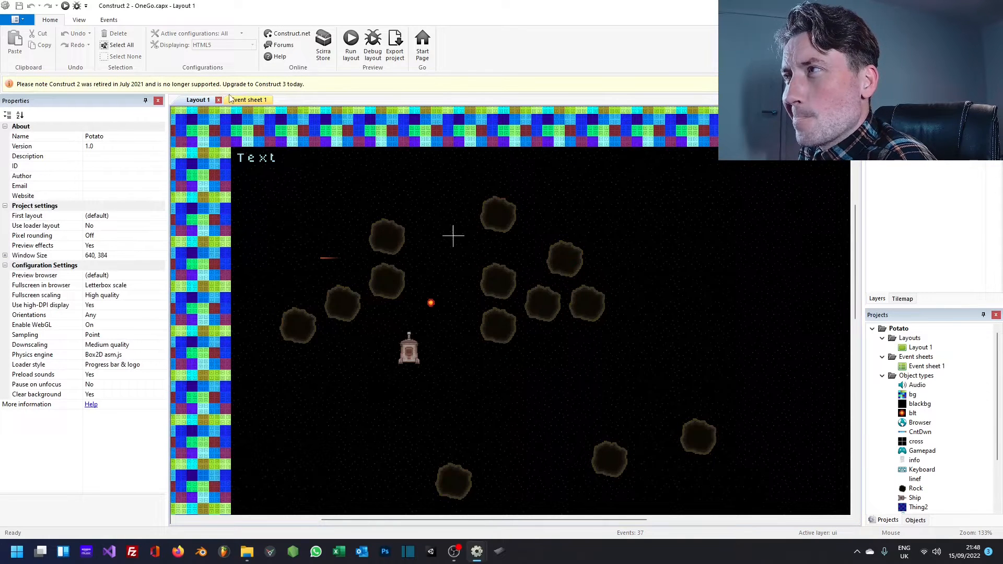
click(246, 99)
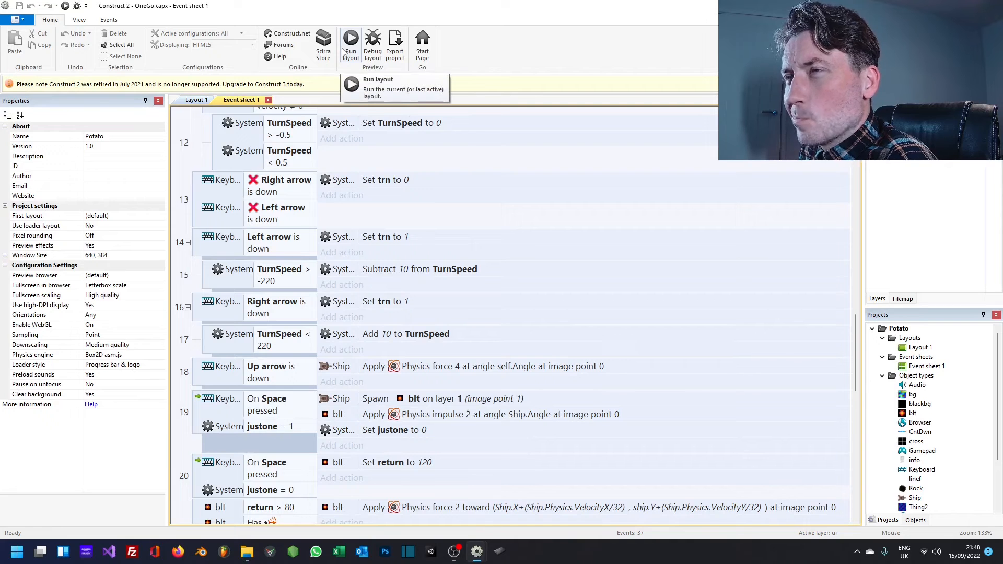
click(349, 40)
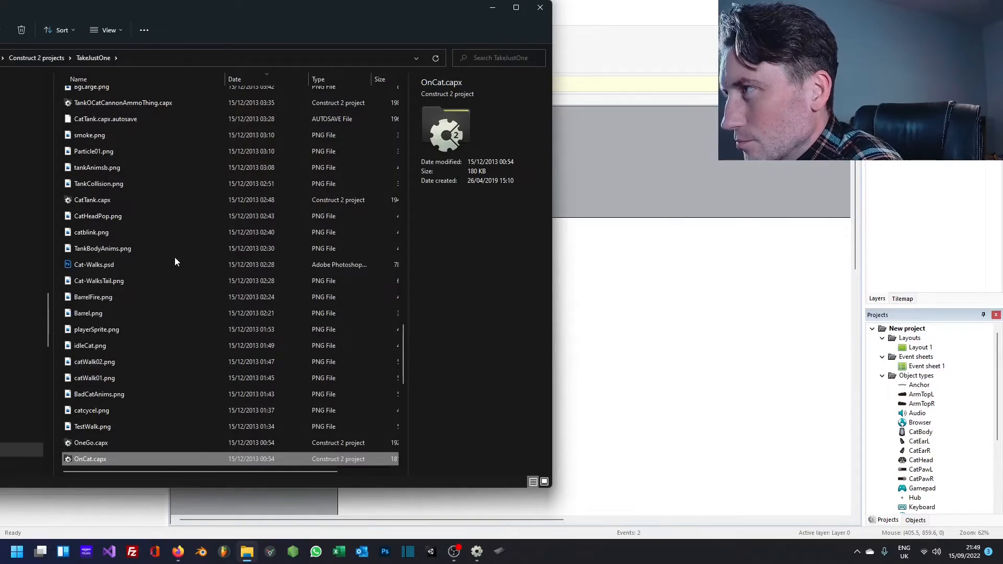
- Open CatTank.capx in Construct 2 and preview the tank on striped ground in the browser
click(92, 200)
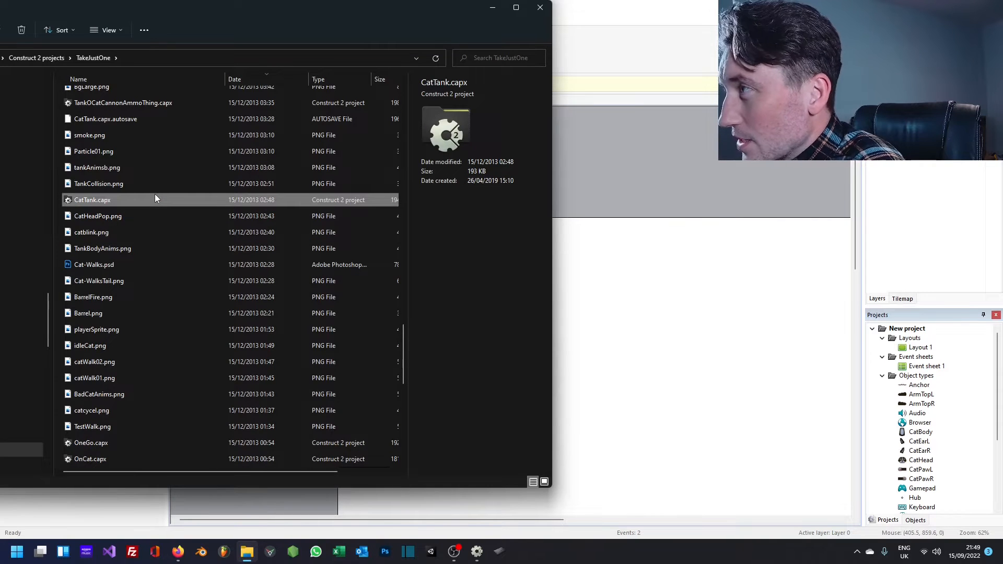
double_click(92, 199)
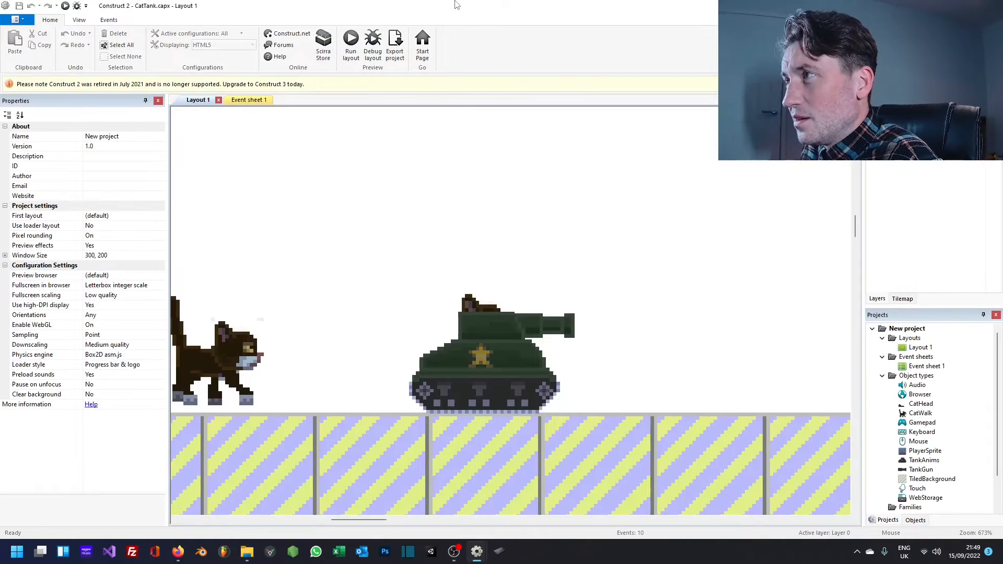
click(350, 42)
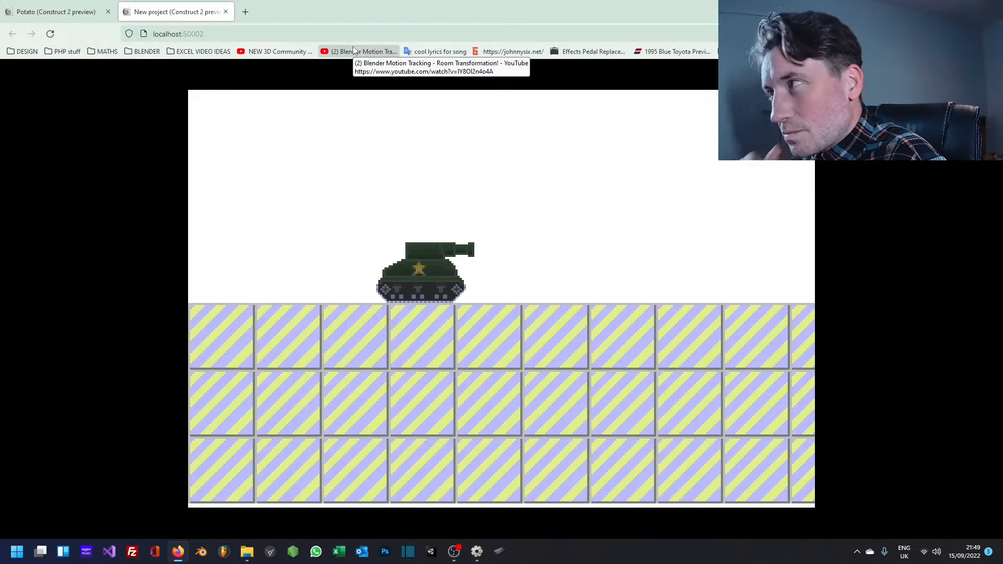
mouse_move(600, 307)
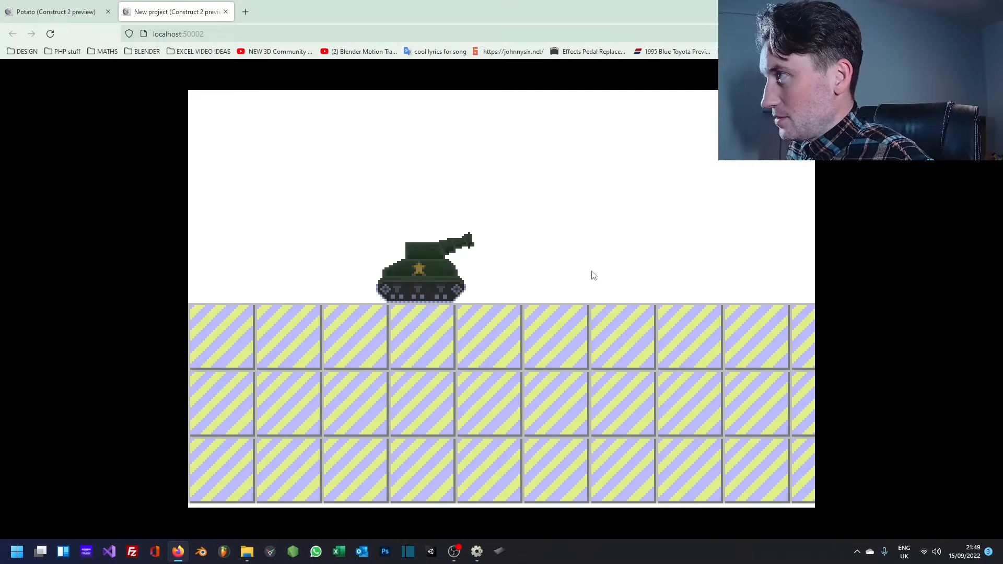
mouse_move(569, 325)
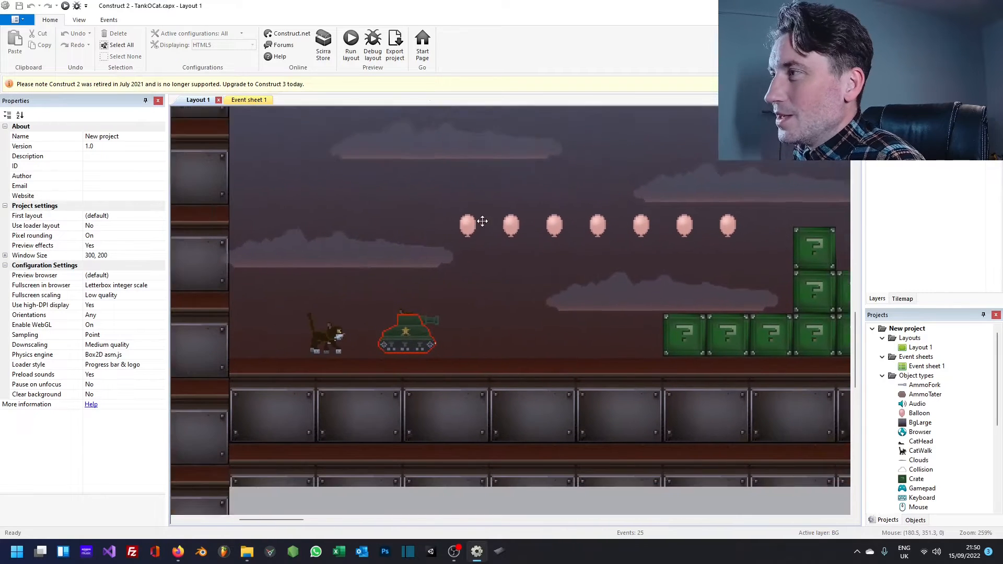
- Run the TankOCat layout preview with the cat, tank, balloons and crates
click(349, 40)
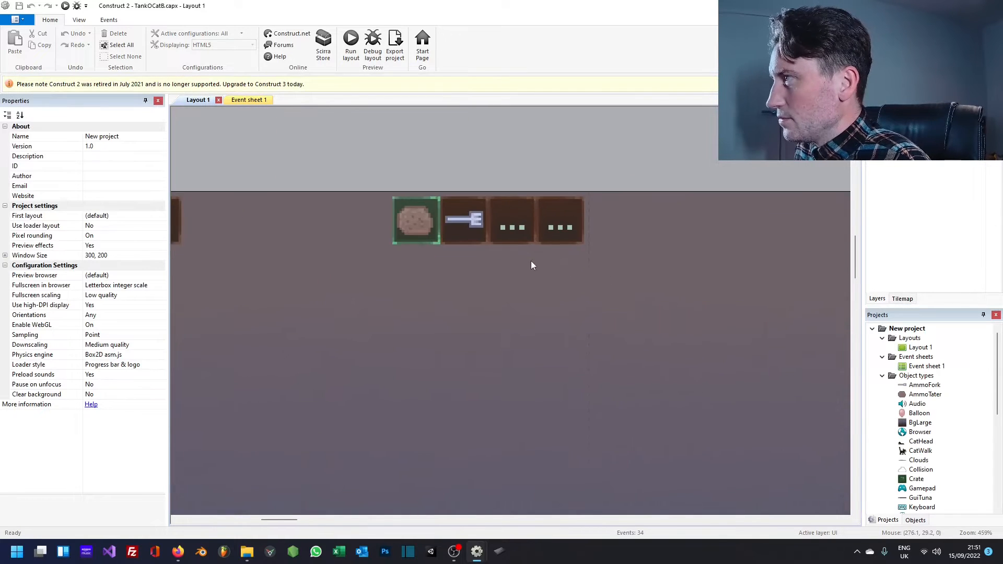
- Zoom out to the full TankOCatB level, preview it, and show the File menu with recent projects
scroll(down, 3)
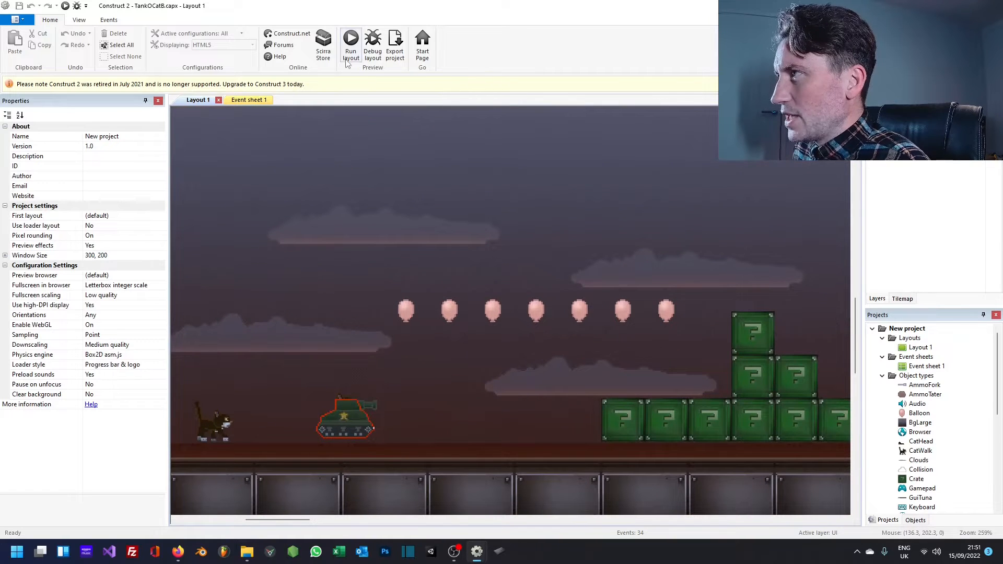
click(349, 39)
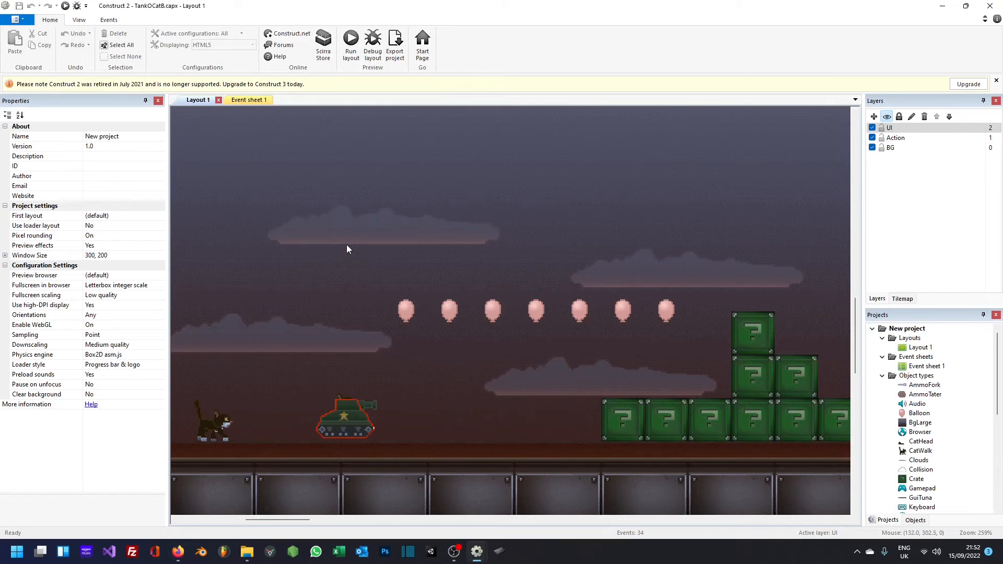
click(14, 19)
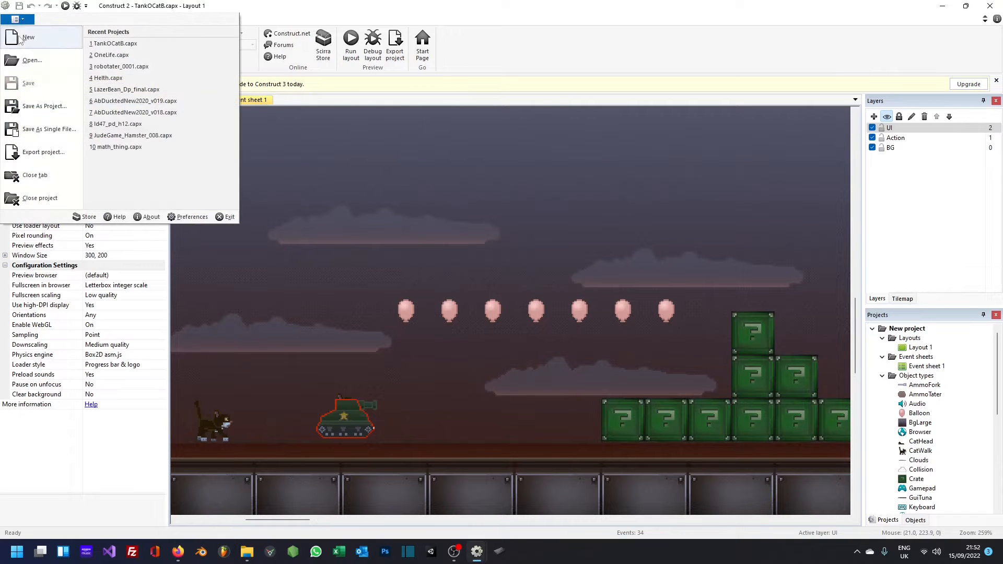